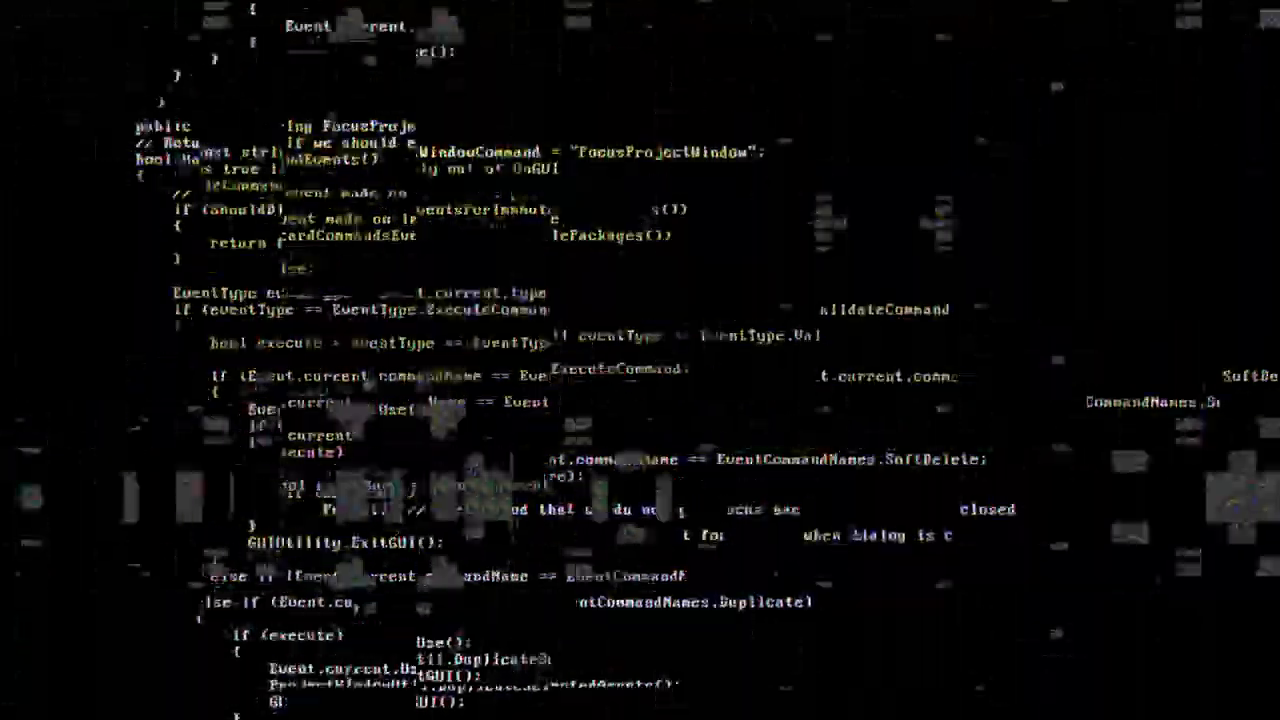
pyautogui.scroll(-3)
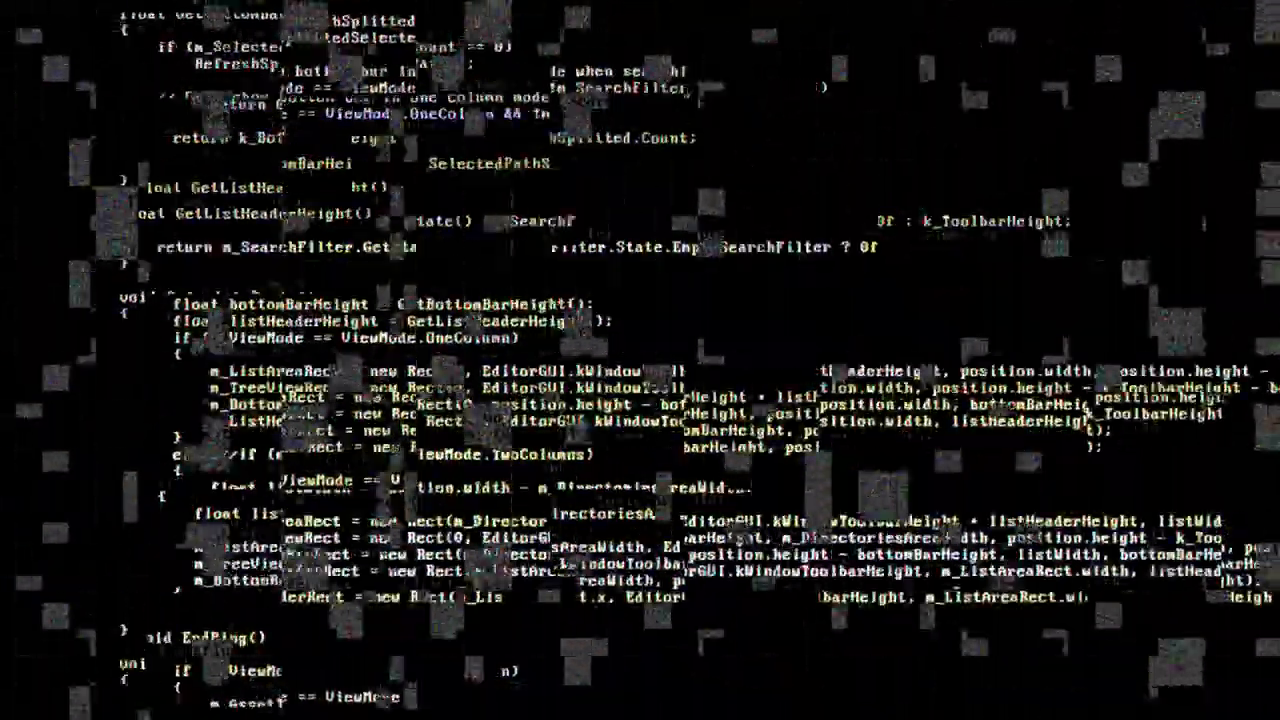